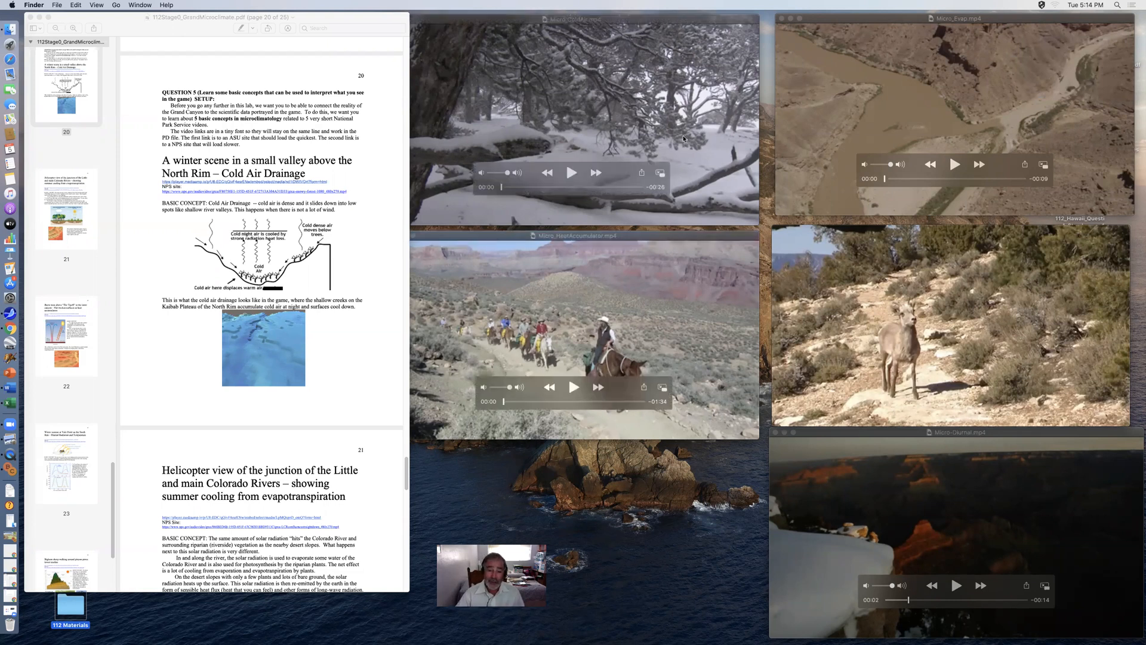
# - Bring the microclimate PDF forward in Preview and move from page 20 to page 21
pyautogui.click(572, 172)
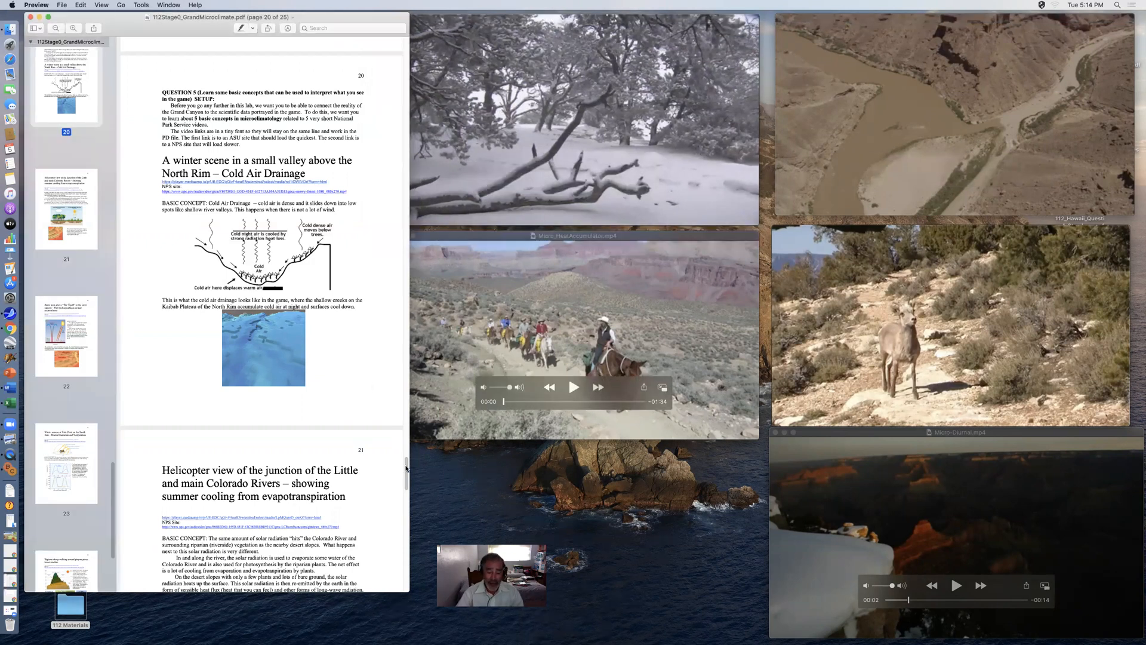
pyautogui.scroll(-3)
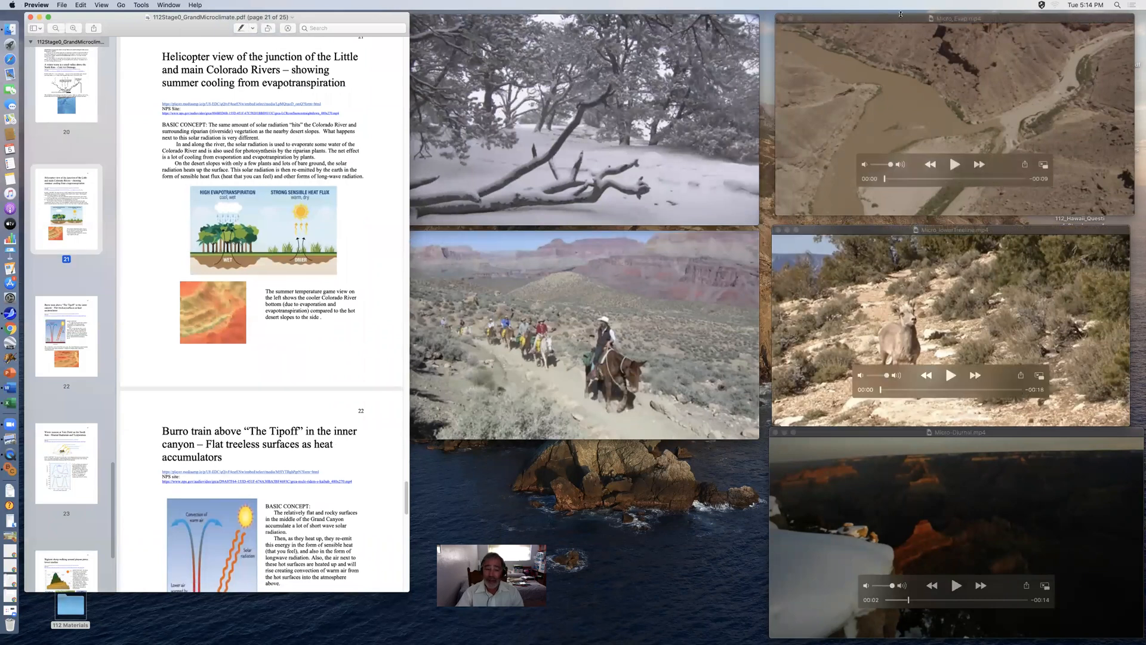
# - Advance the PDF to page 22, the burro train Tipoff heat accumulators section
pyautogui.click(954, 164)
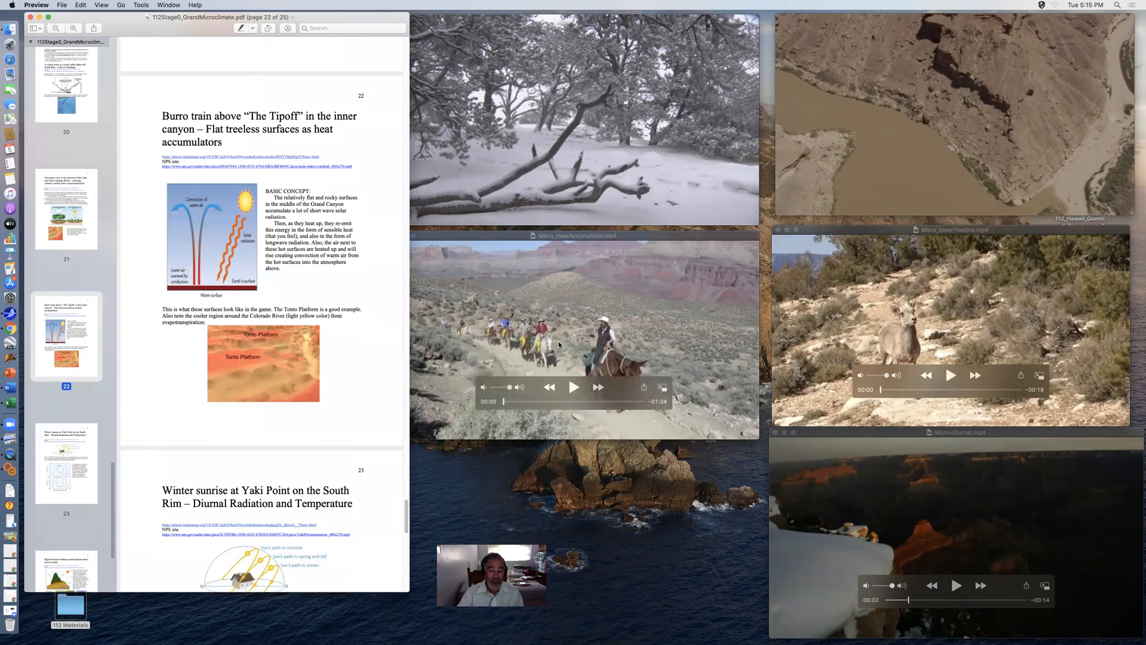
# - Advance the PDF to page 23 on winter sunrise at Yaki Point
pyautogui.click(574, 387)
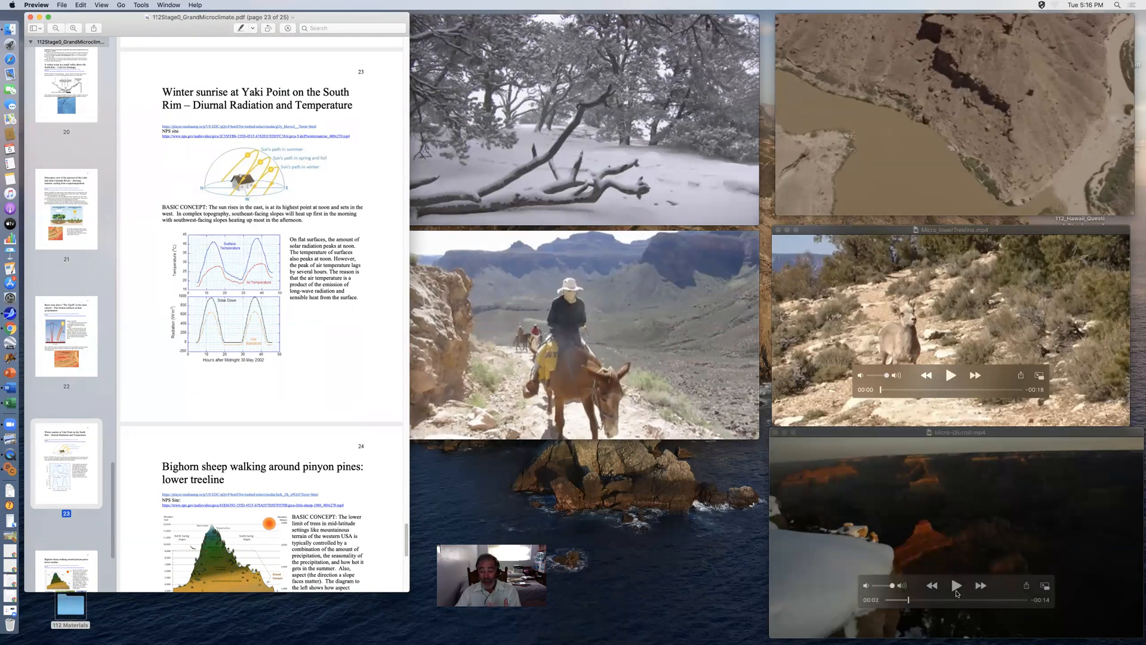
# - Play the Yaki Point sunrise video, pause it, then skip to near its end
pyautogui.click(956, 585)
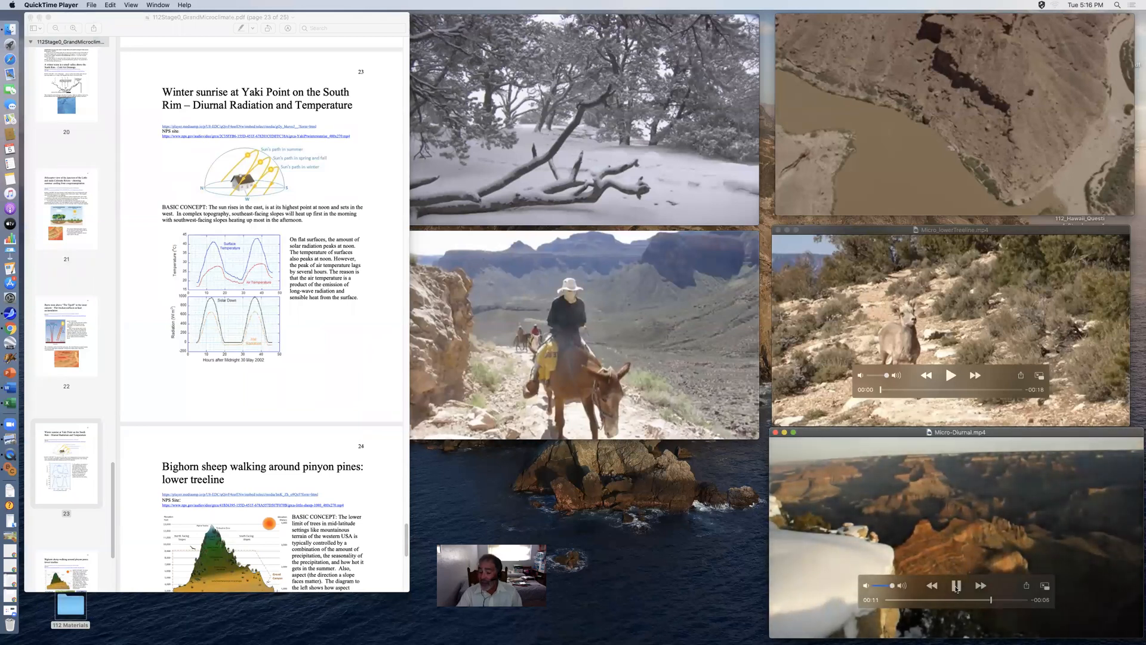
pyautogui.click(957, 586)
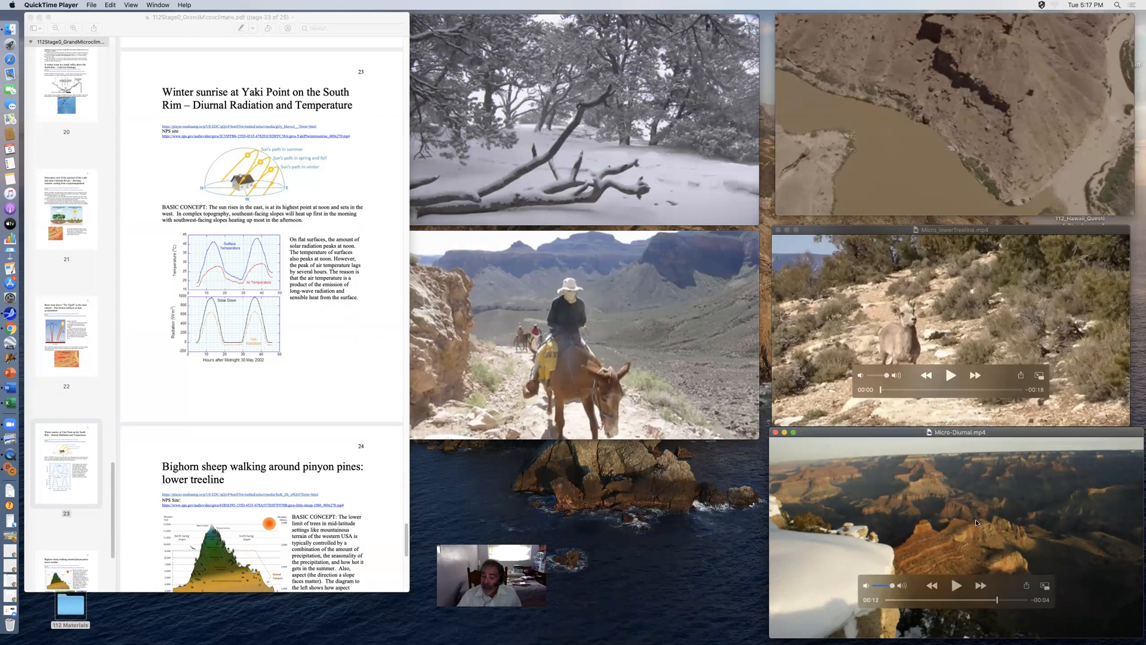
pyautogui.moveTo(996, 594)
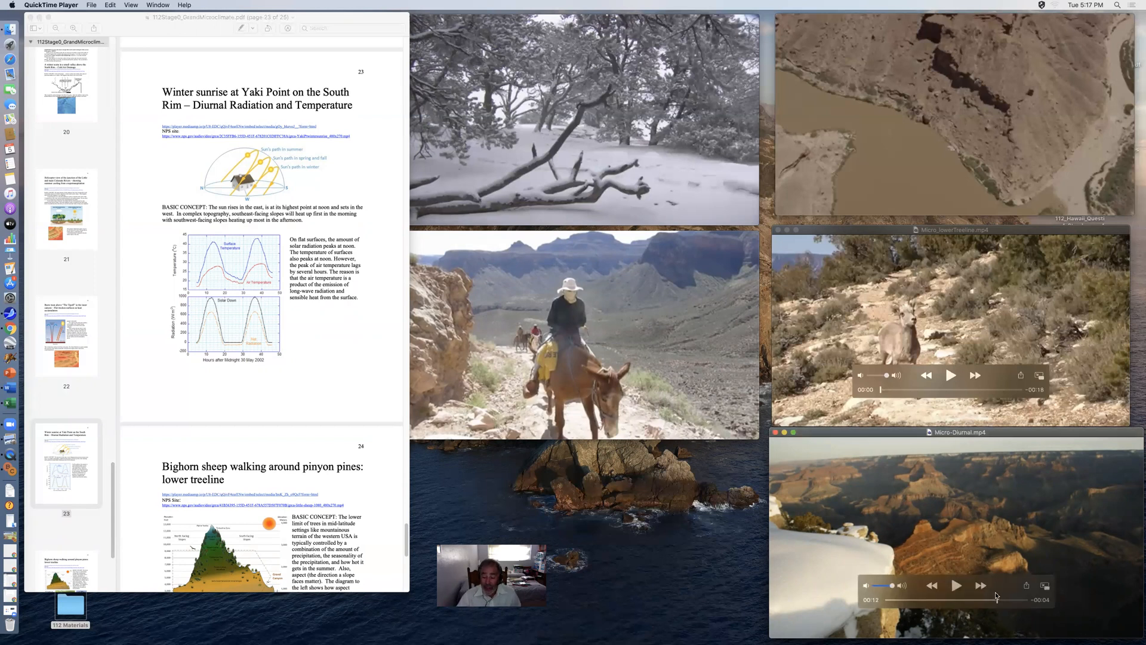
pyautogui.click(956, 585)
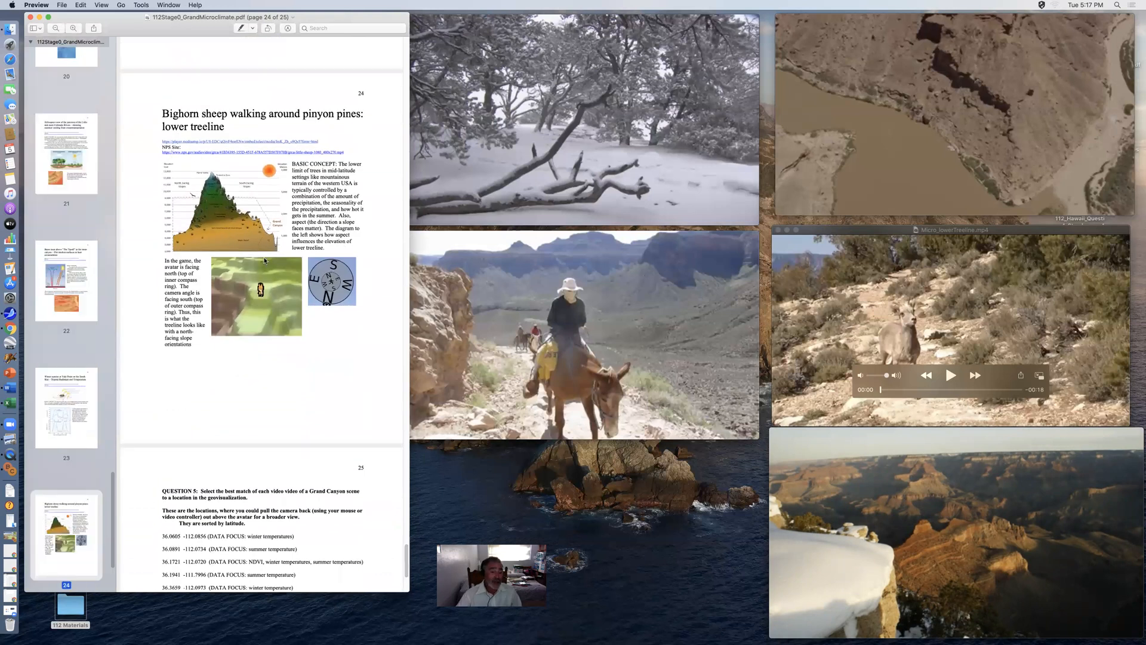
pyautogui.moveTo(325, 252)
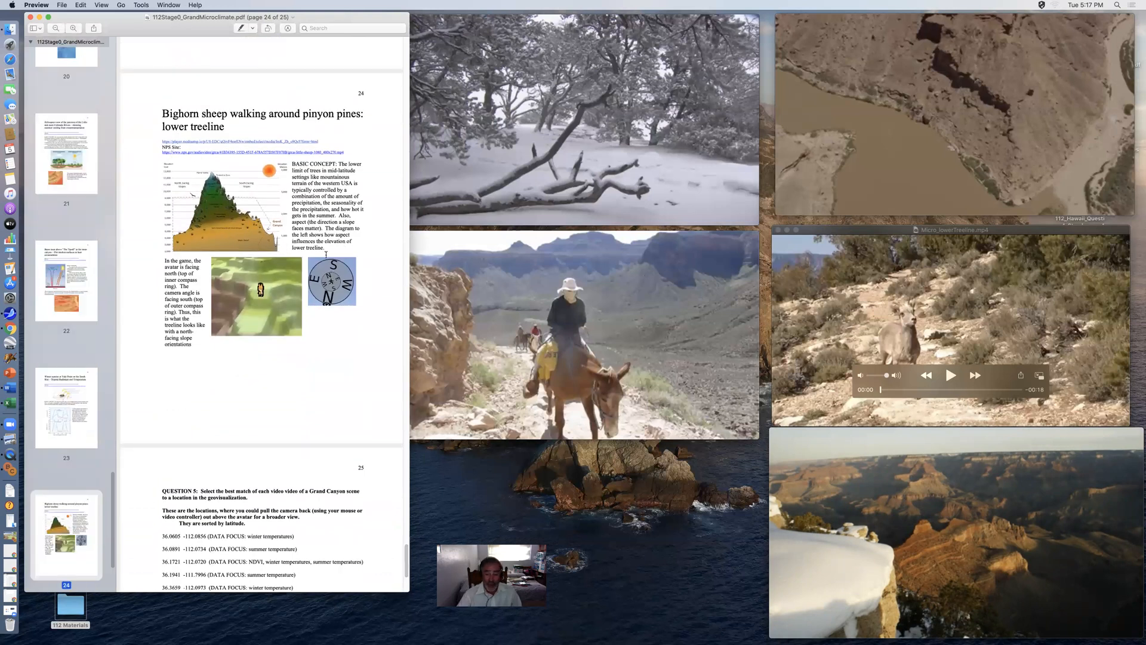
# - Bring up the Micro_lowerTreeline bighorn sheep video and play it
pyautogui.click(951, 375)
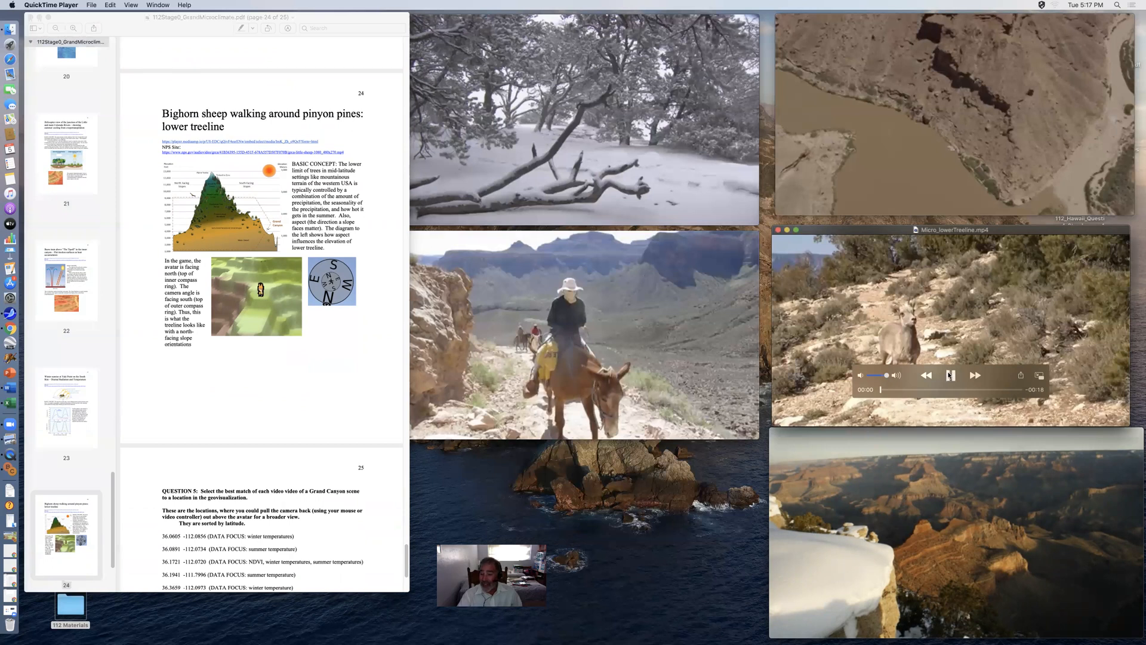
pyautogui.click(951, 376)
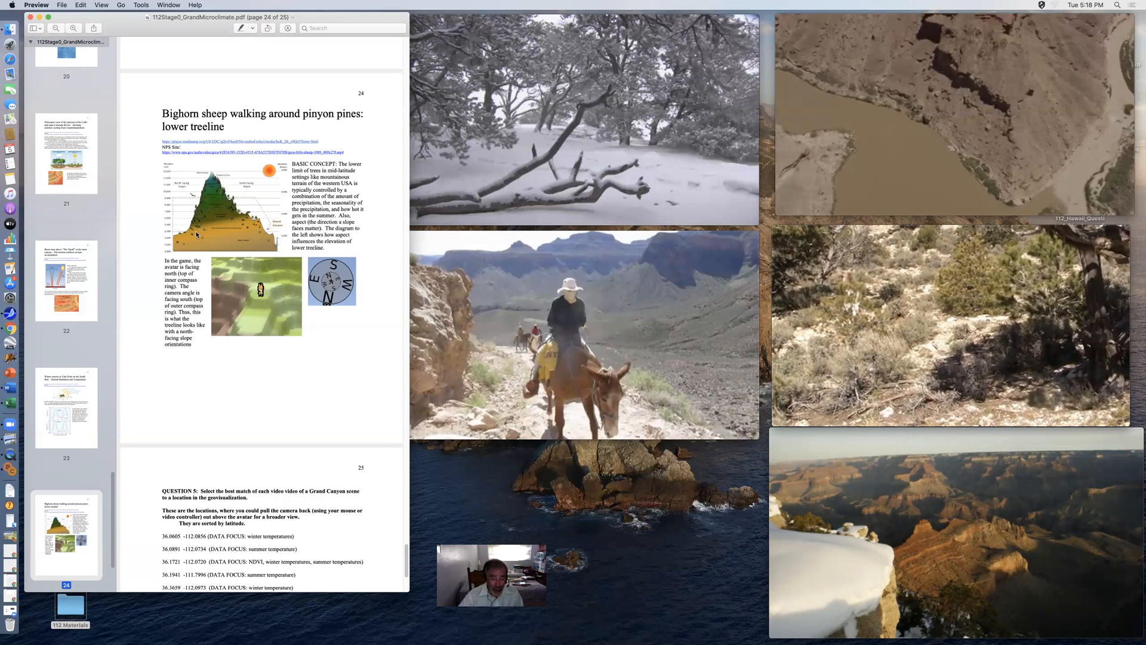
pyautogui.moveTo(298, 329)
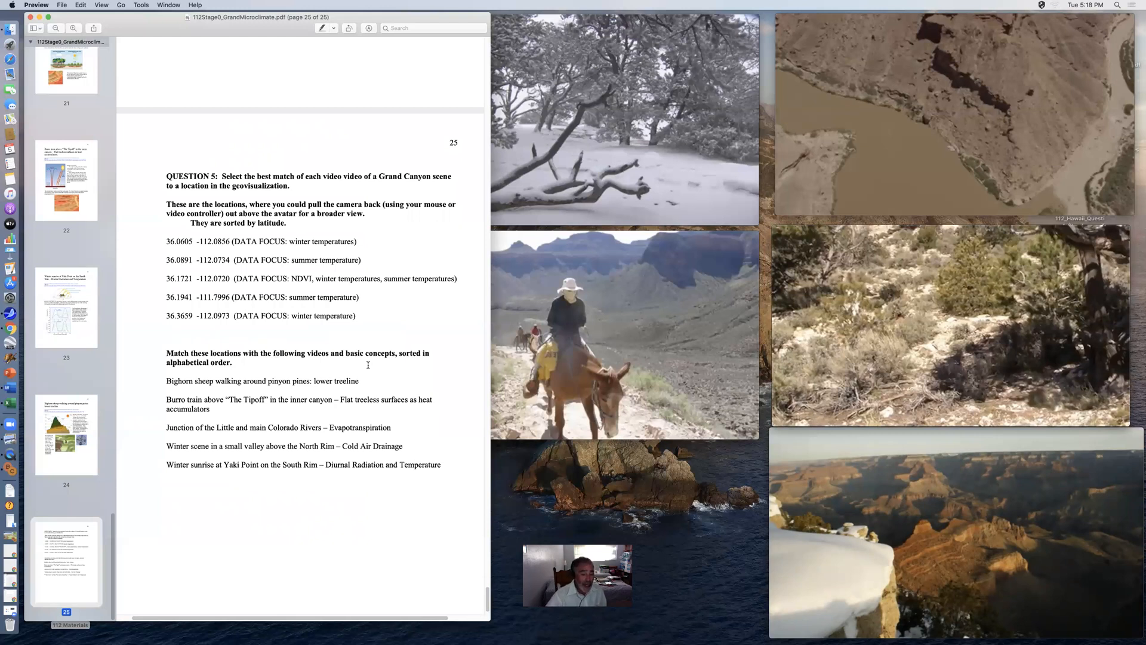
pyautogui.moveTo(46, 607)
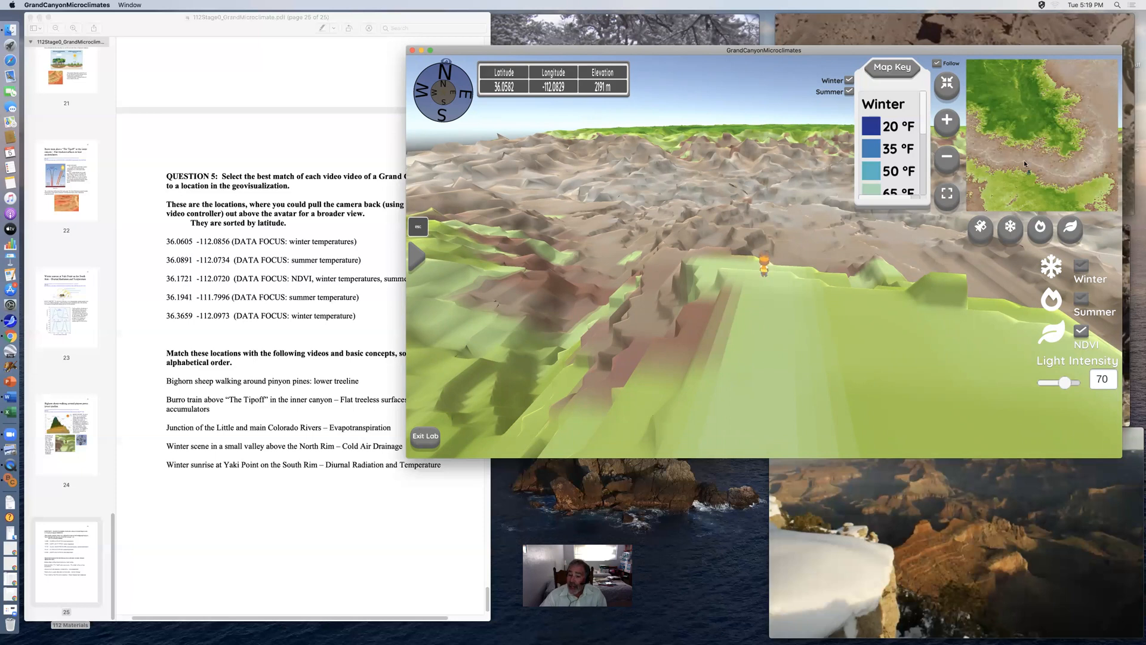
pyautogui.moveTo(1015, 202)
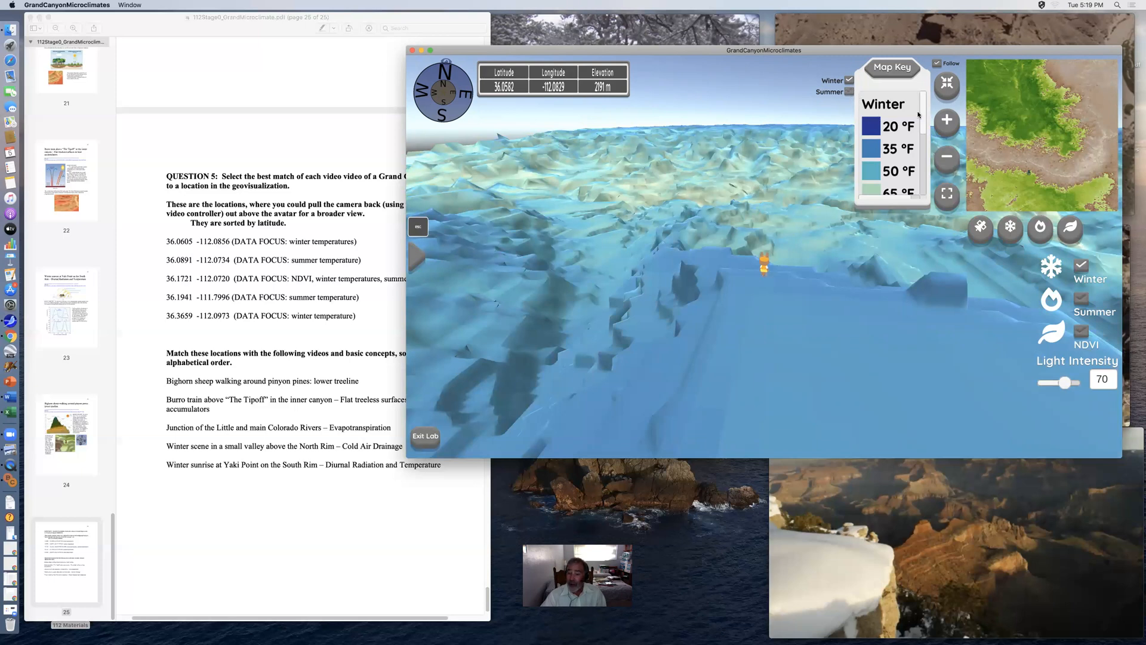
# - Switch the Map Key legend from Winter to the Summer 80–125 °F scale
pyautogui.scroll(-3)
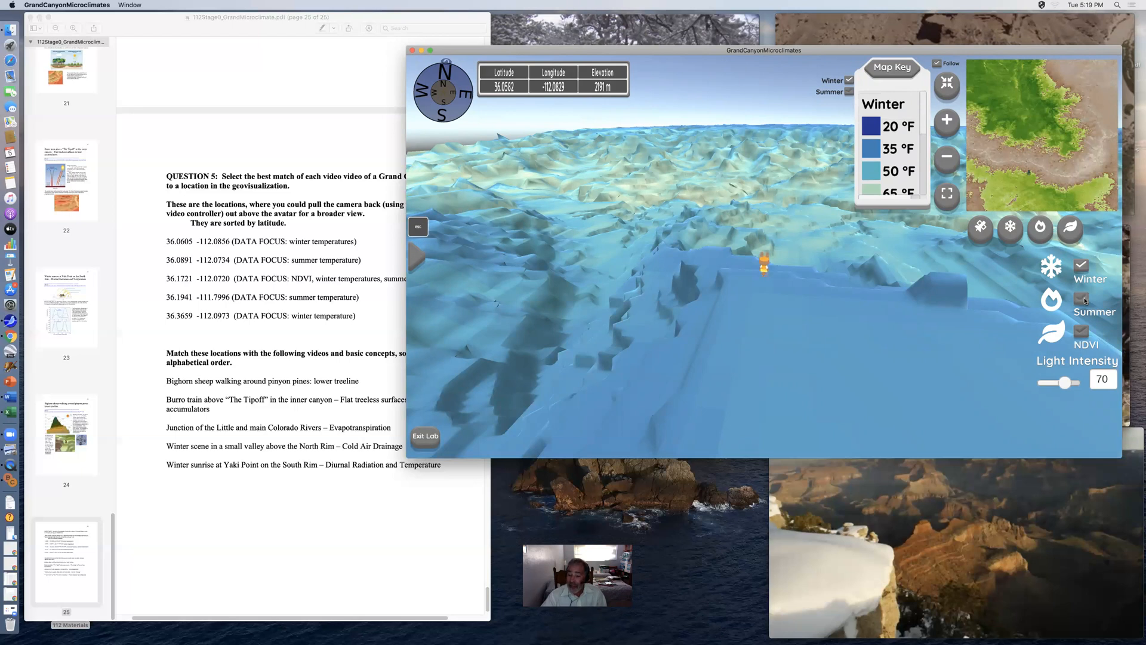
pyautogui.click(1081, 299)
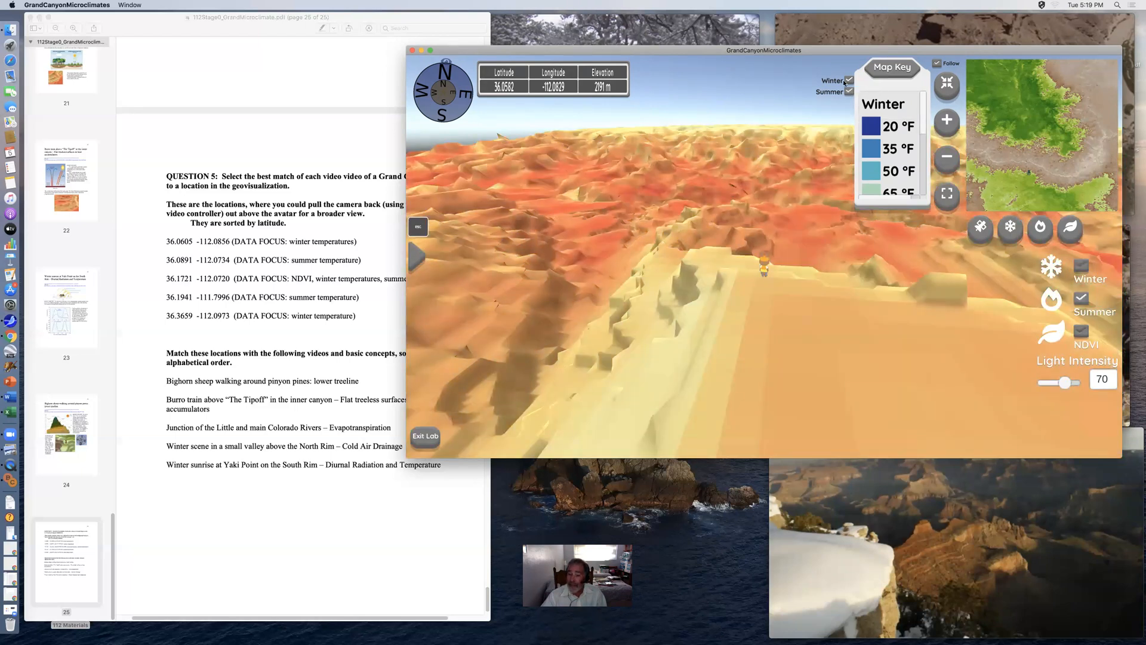
pyautogui.click(845, 91)
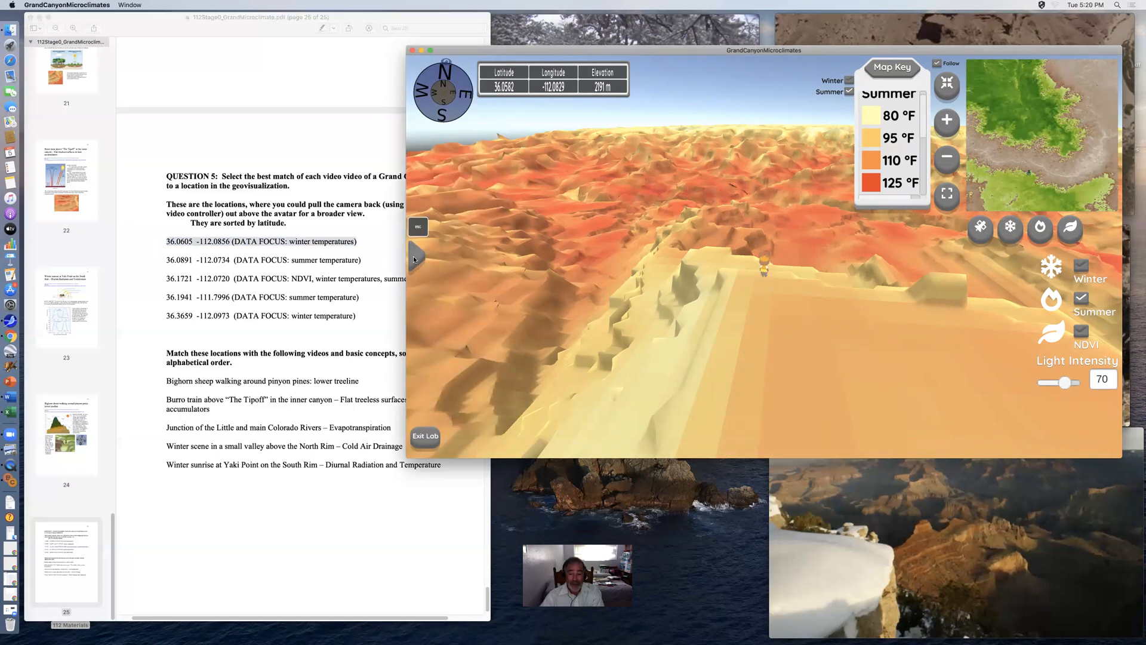
pyautogui.click(415, 256)
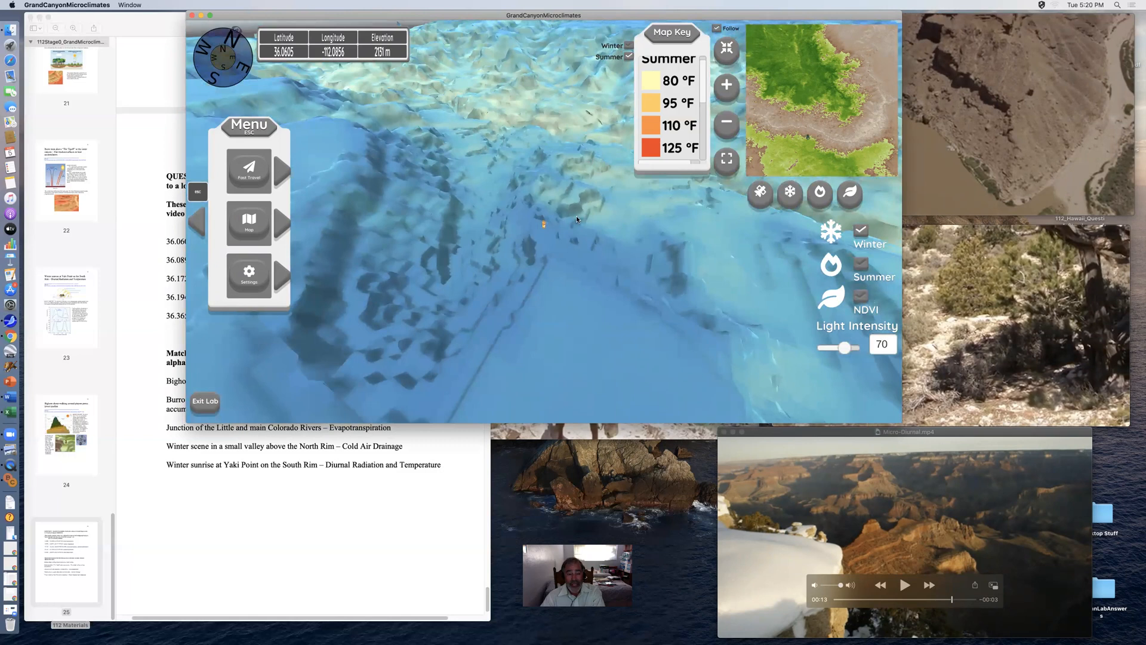
pyautogui.moveTo(593, 178)
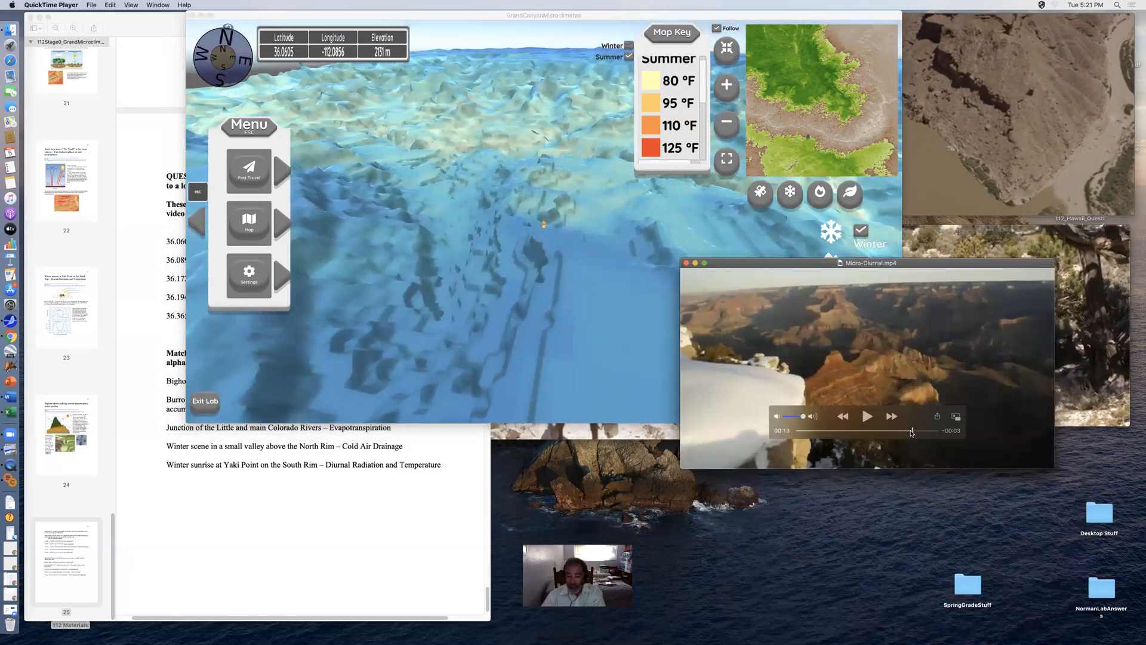
# - Rewind the Micro-Diurnal video to its start, play it, and enlarge it beside the game
pyautogui.moveTo(911, 430); pyautogui.dragTo(809, 430)
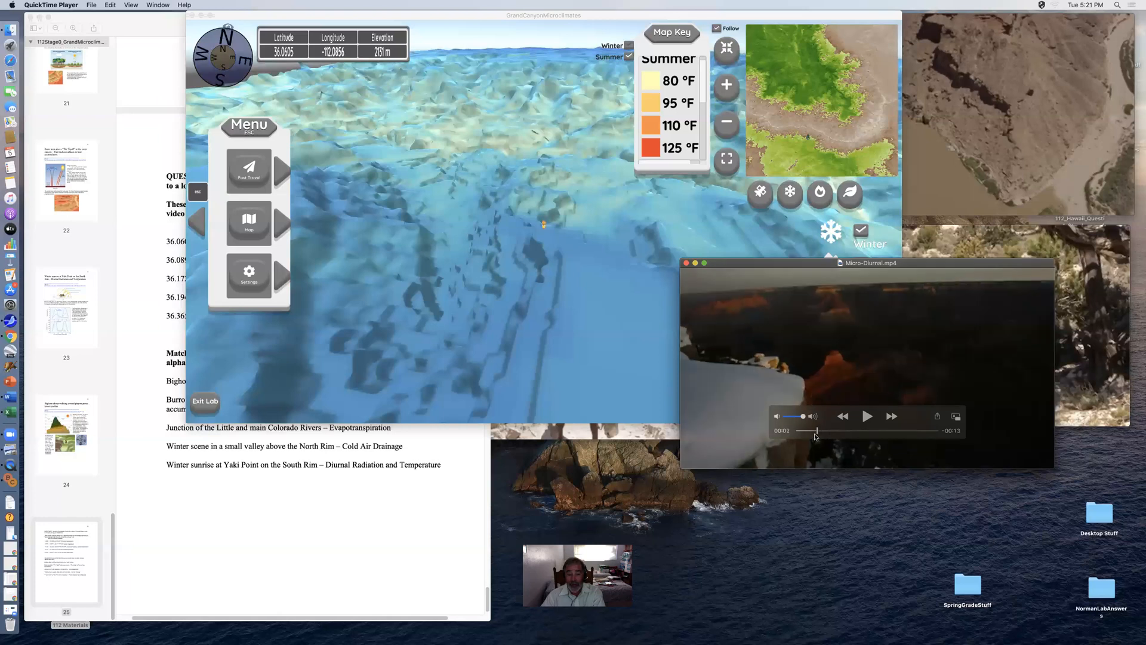
pyautogui.click(867, 416)
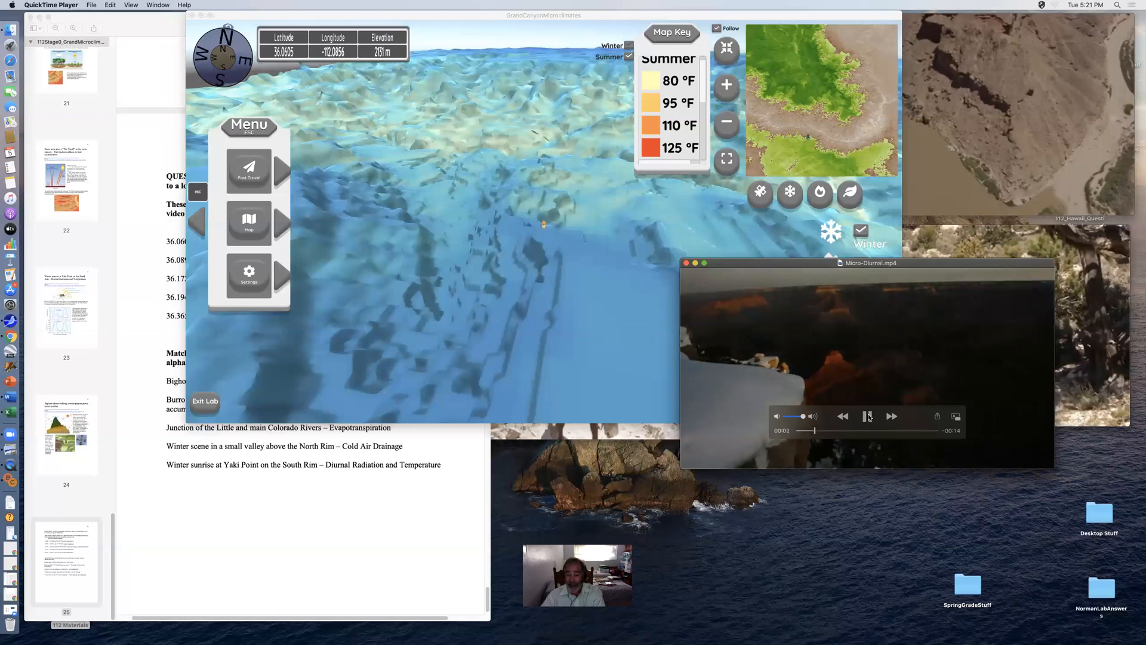
pyautogui.click(868, 416)
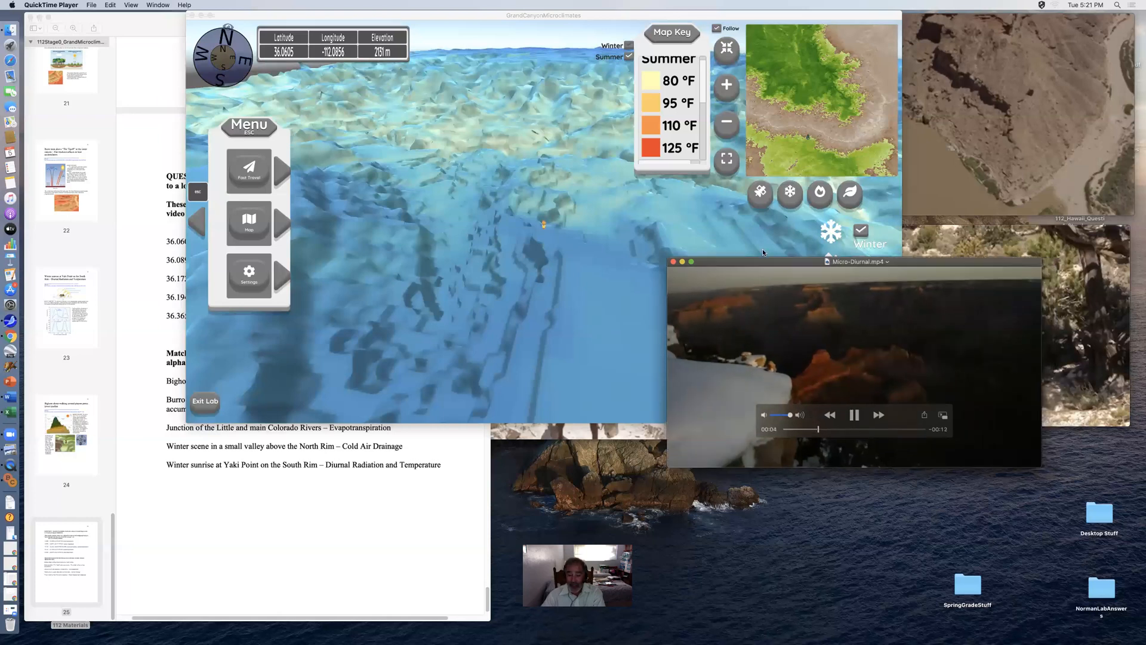
pyautogui.moveTo(859, 262); pyautogui.dragTo(702, 249)
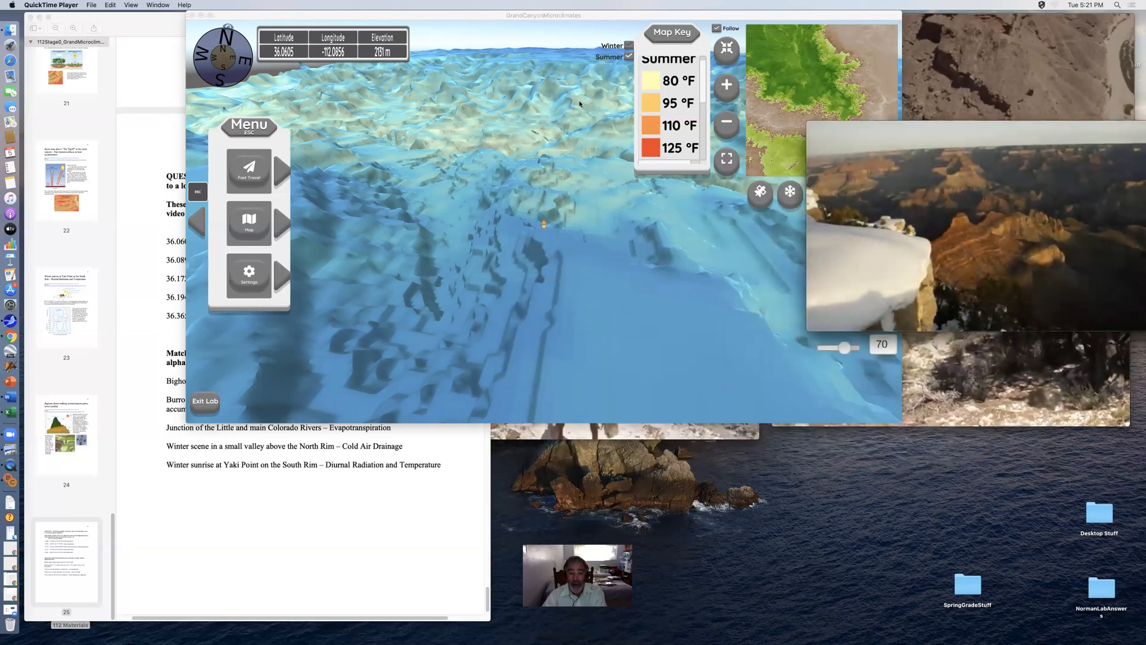
pyautogui.moveTo(652, 295)
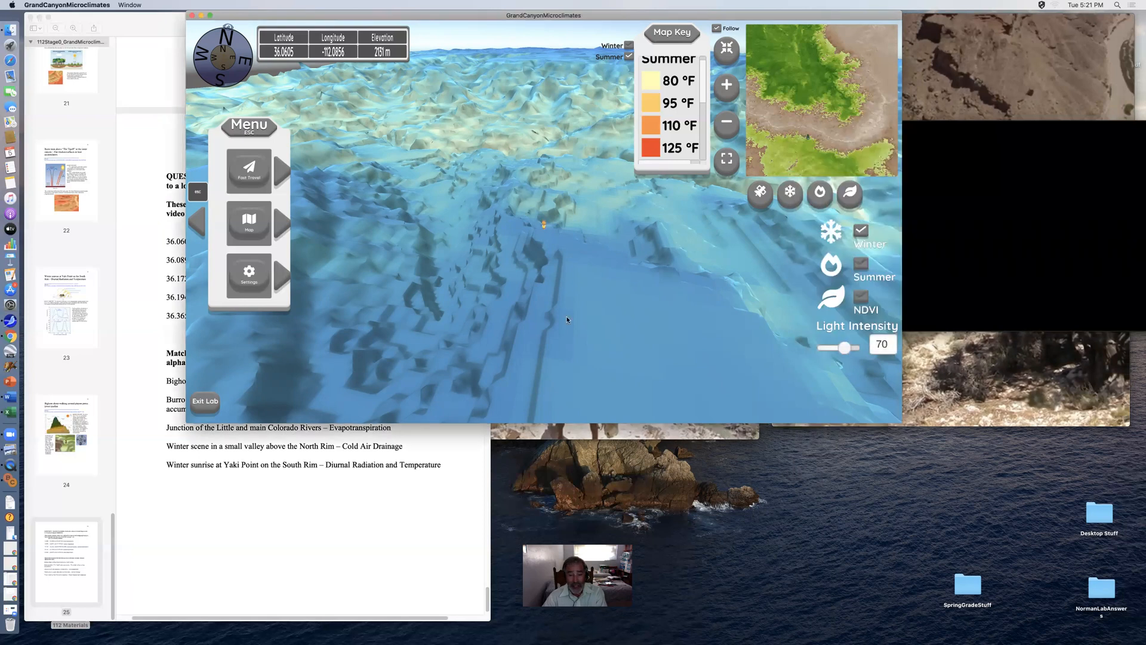
pyautogui.moveTo(484, 348)
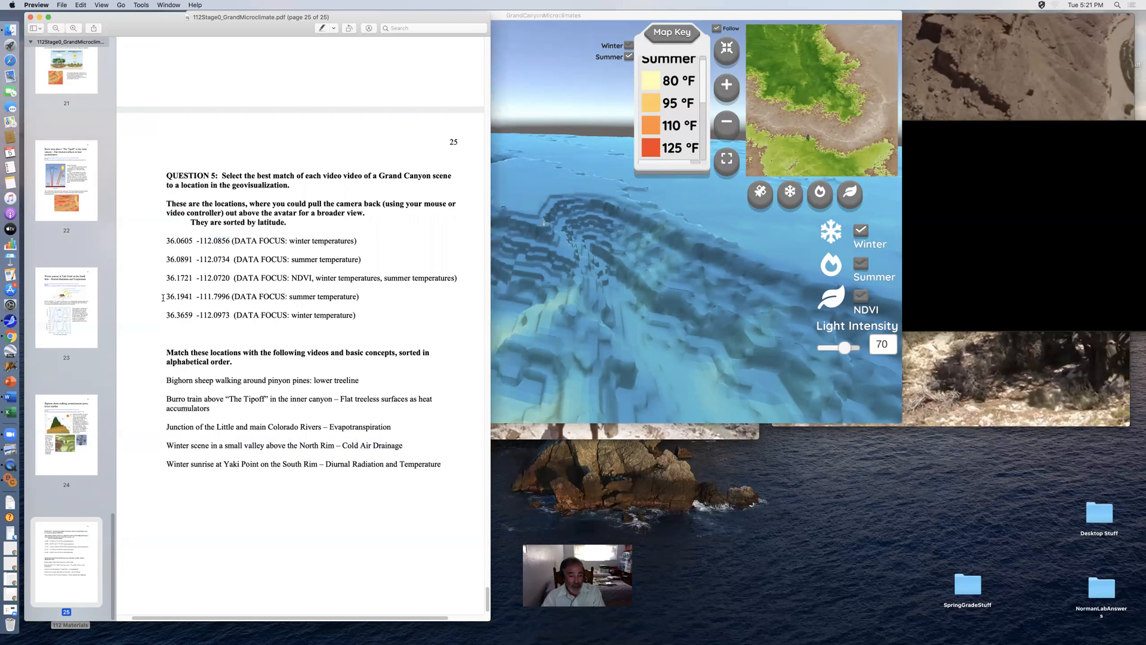
# - Bring the game forward and open Fast Travel for 36.1941, -111.7996
pyautogui.doubleClick(179, 296)
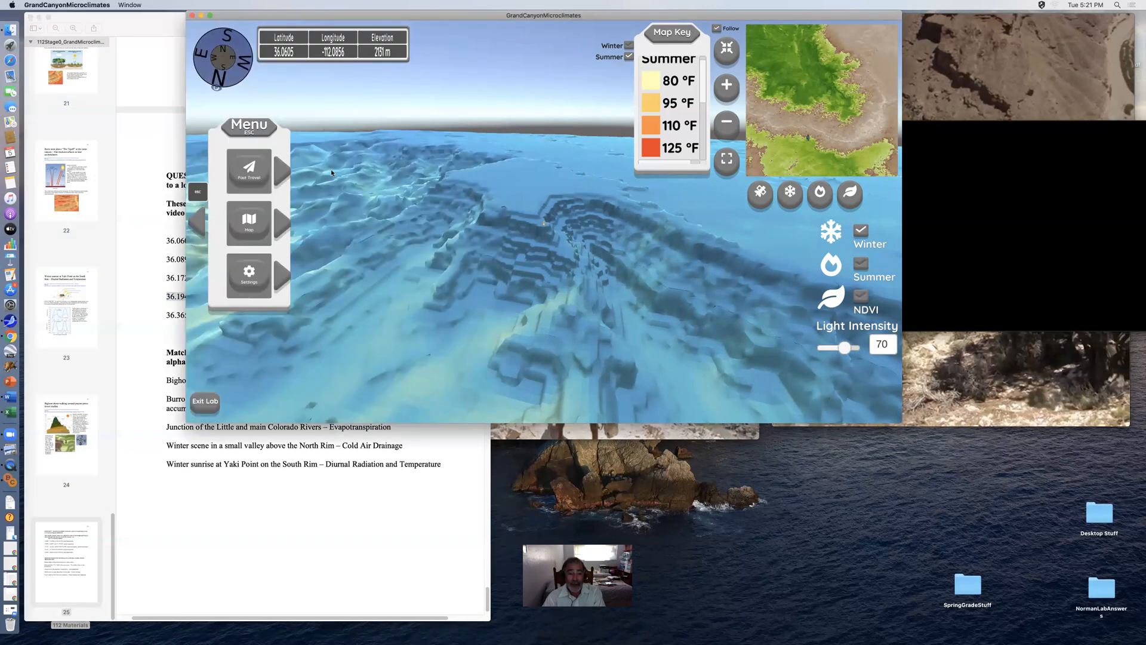
pyautogui.click(248, 171)
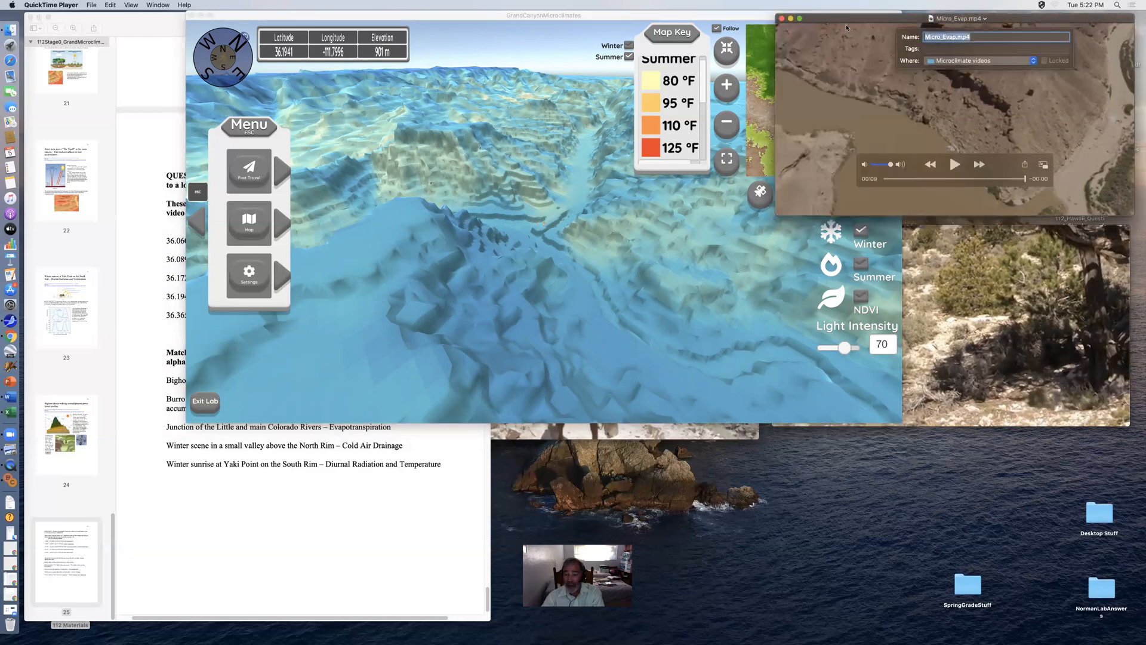
# - Play Micro_Evap.mp4, jump back a few seconds, and resume playback
pyautogui.click(954, 164)
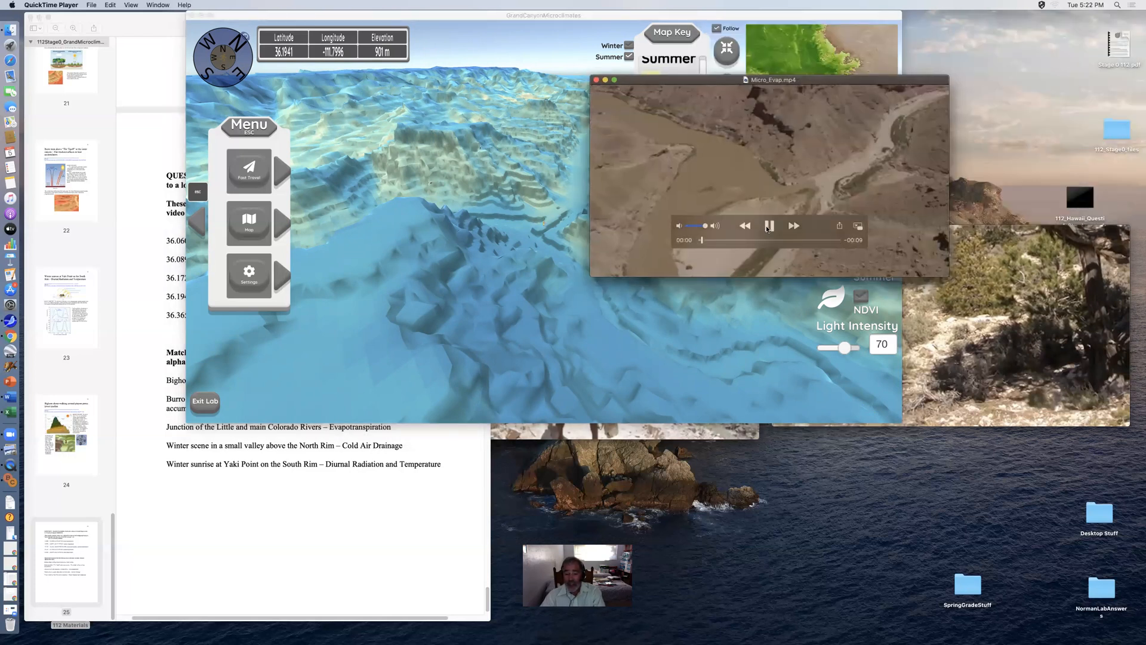
pyautogui.click(769, 225)
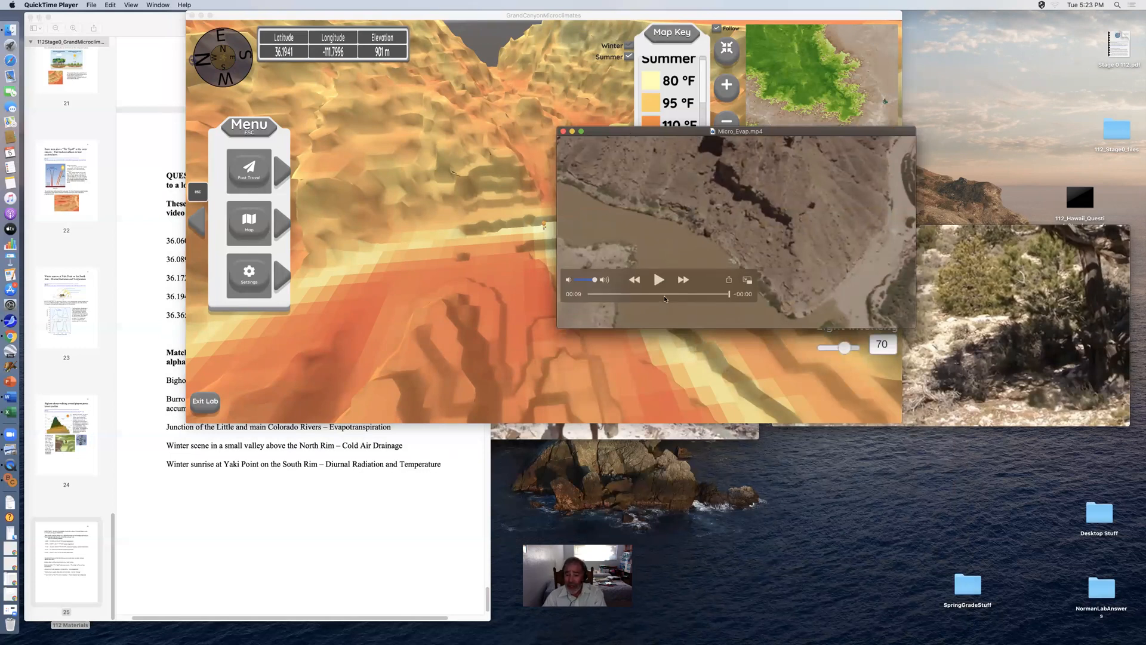
pyautogui.click(659, 280)
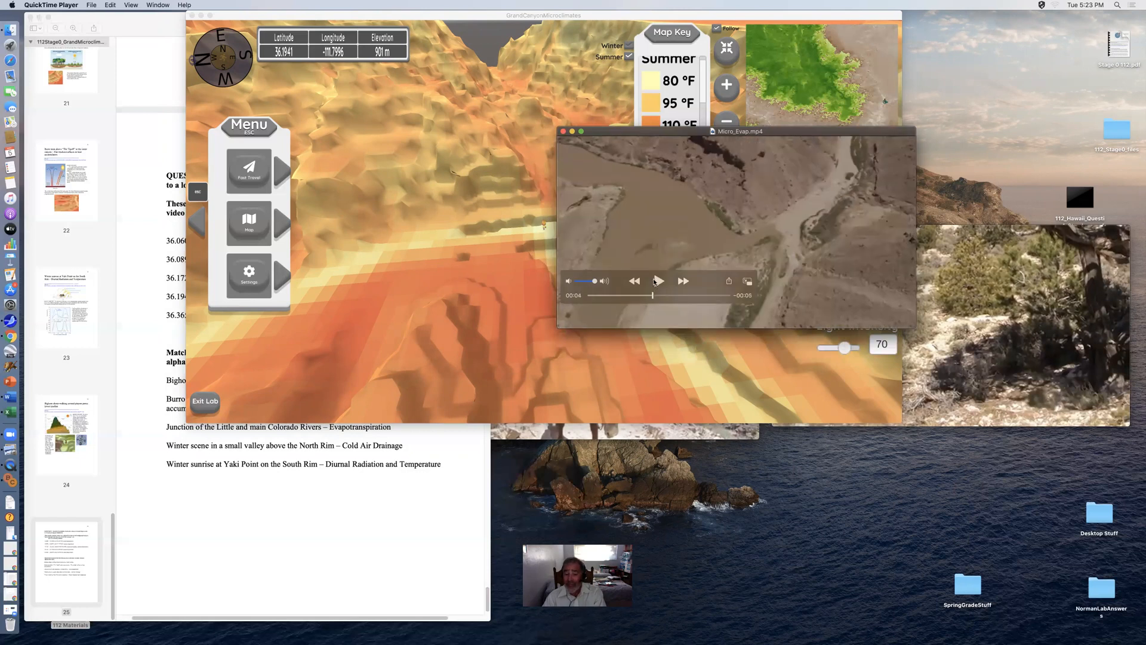
pyautogui.click(659, 281)
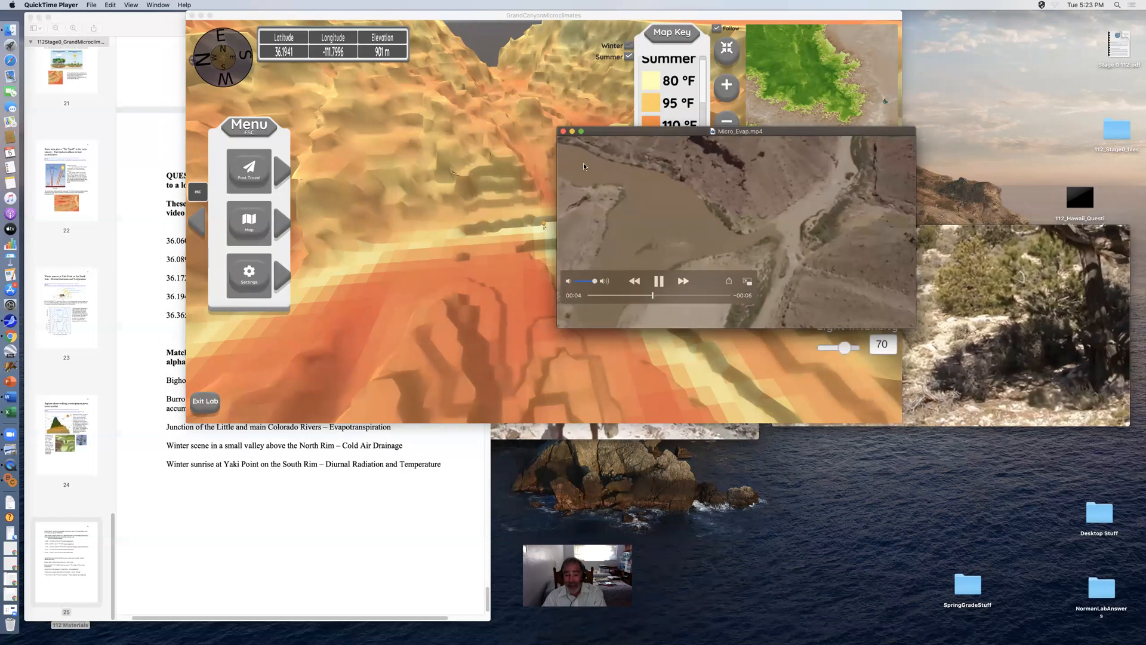